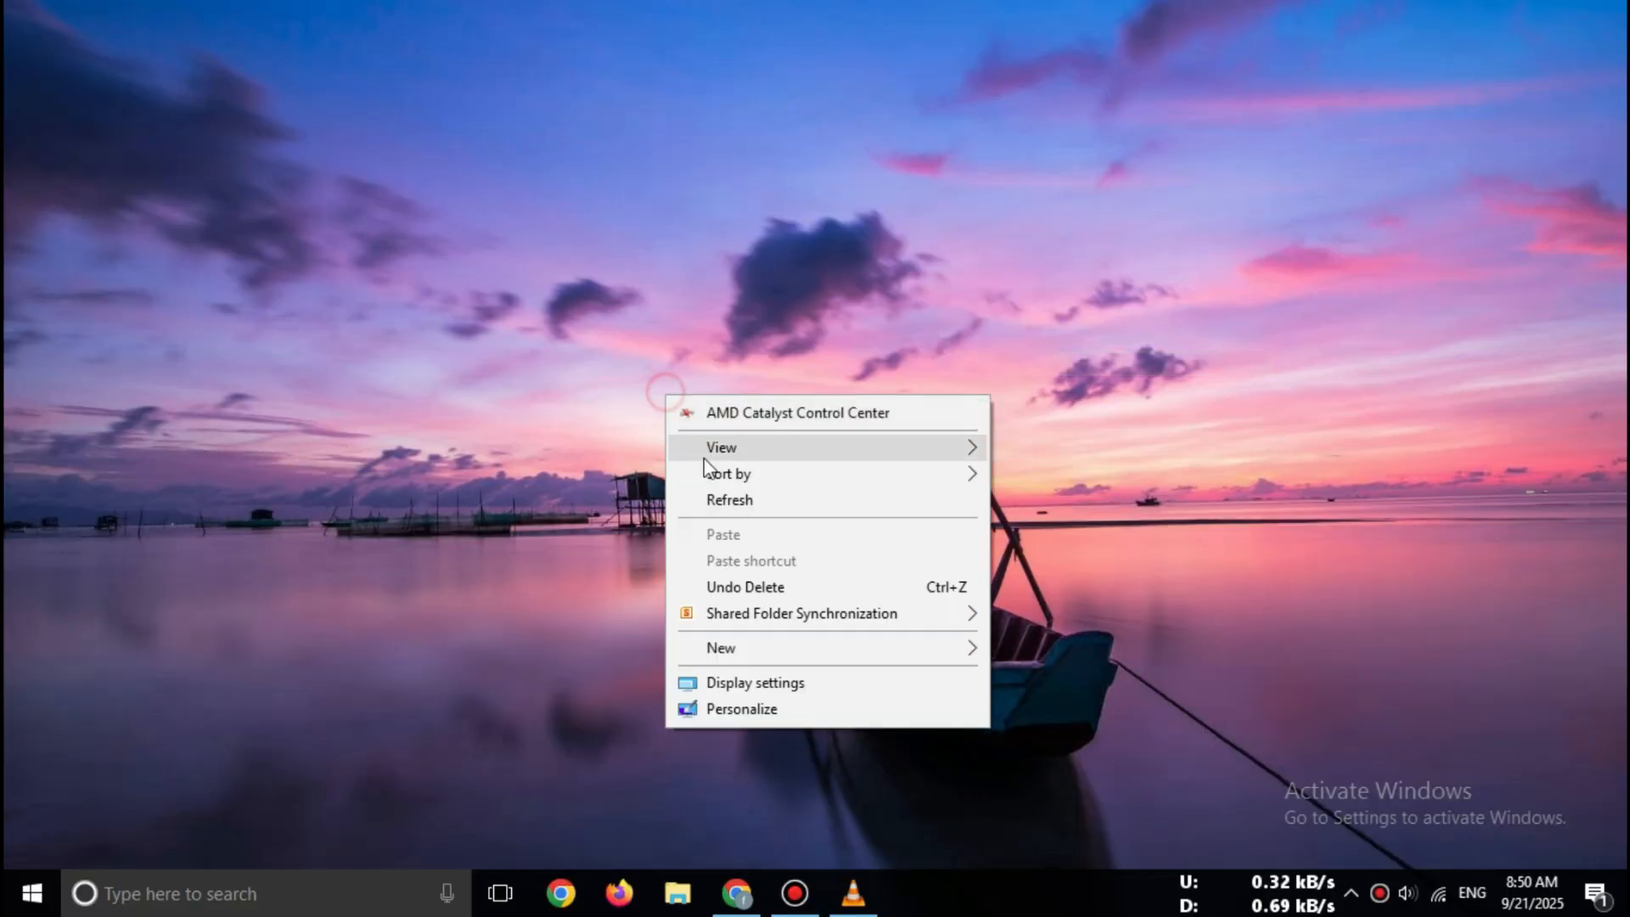
Refresh the Windows desktop a few times via its right-click shortcut menu
left_click(728, 499)
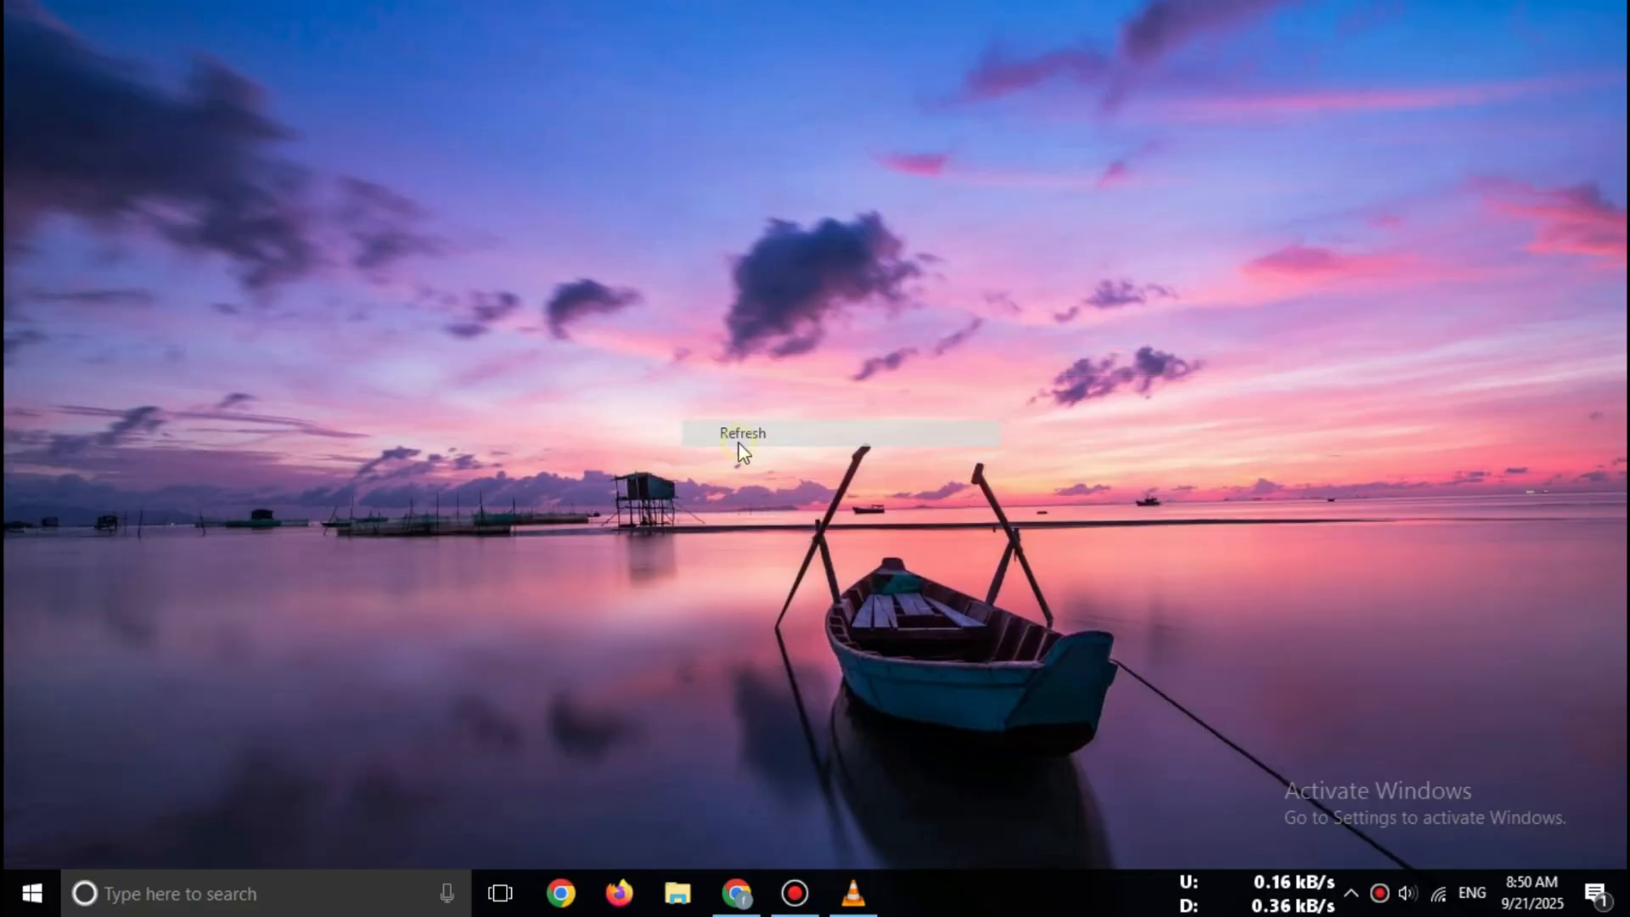
right_click(744, 436)
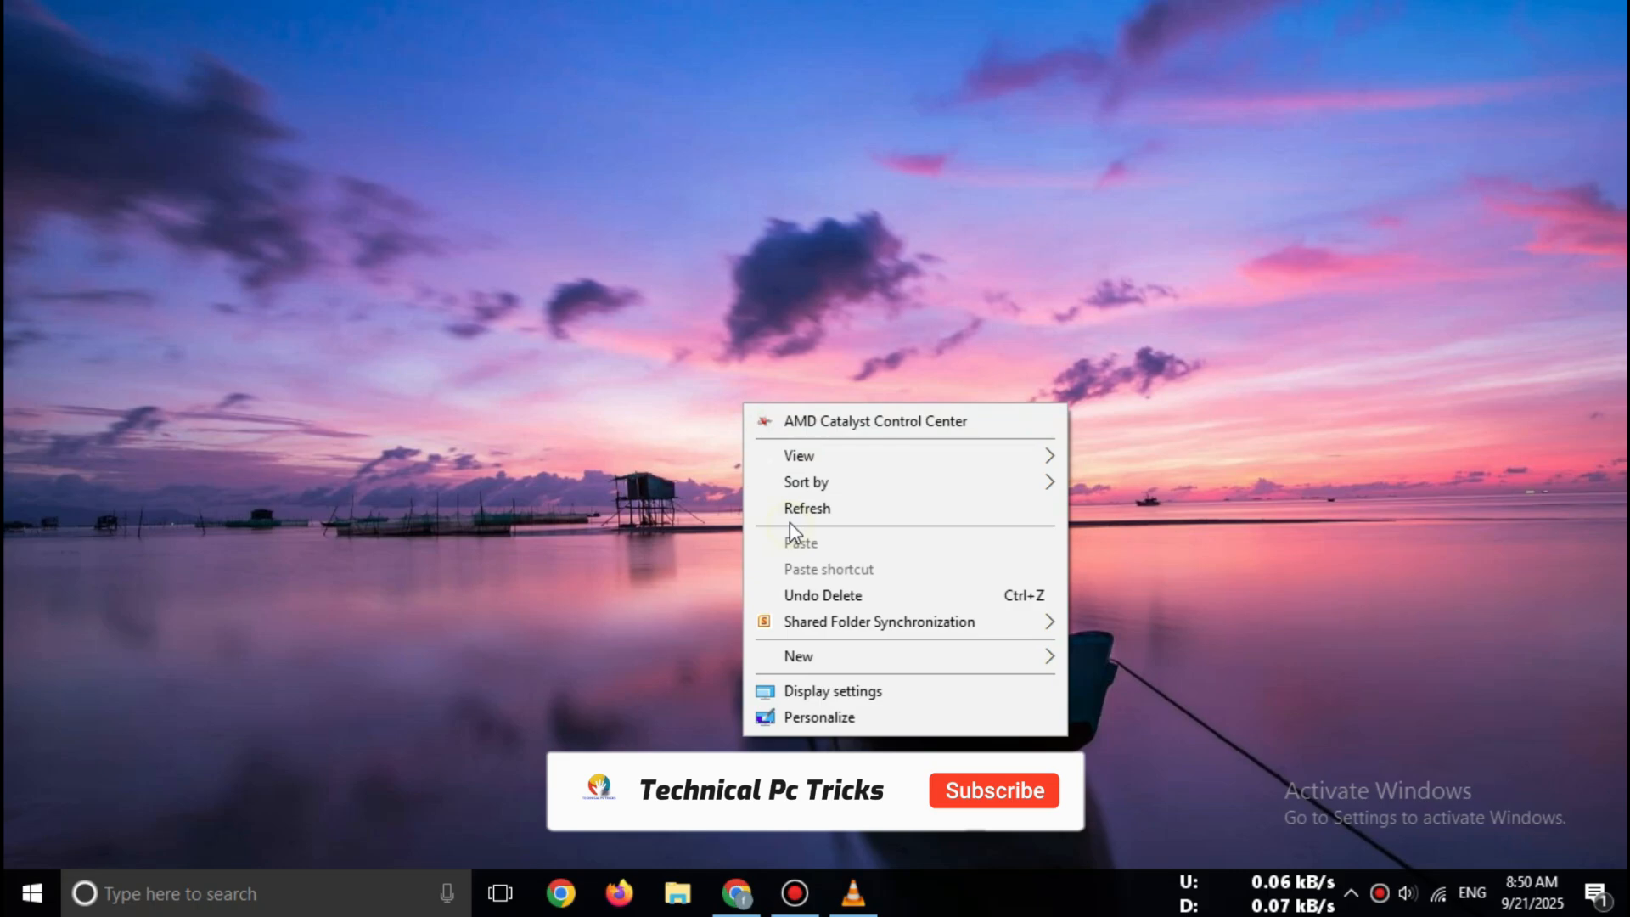
left_click(805, 309)
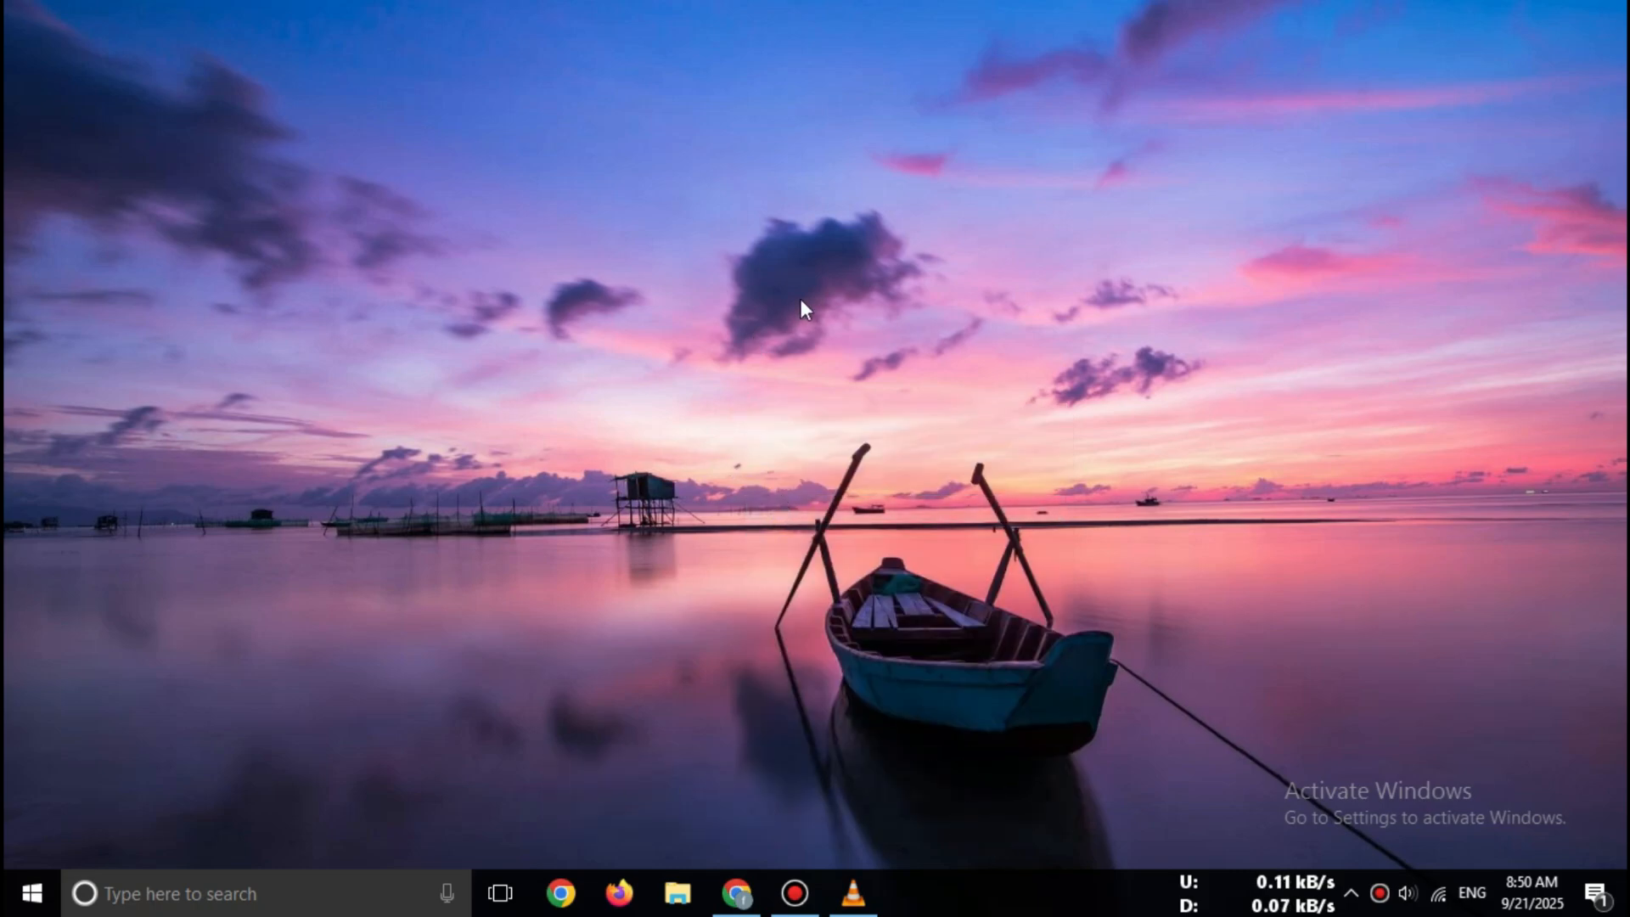
mouse_move(1263, 219)
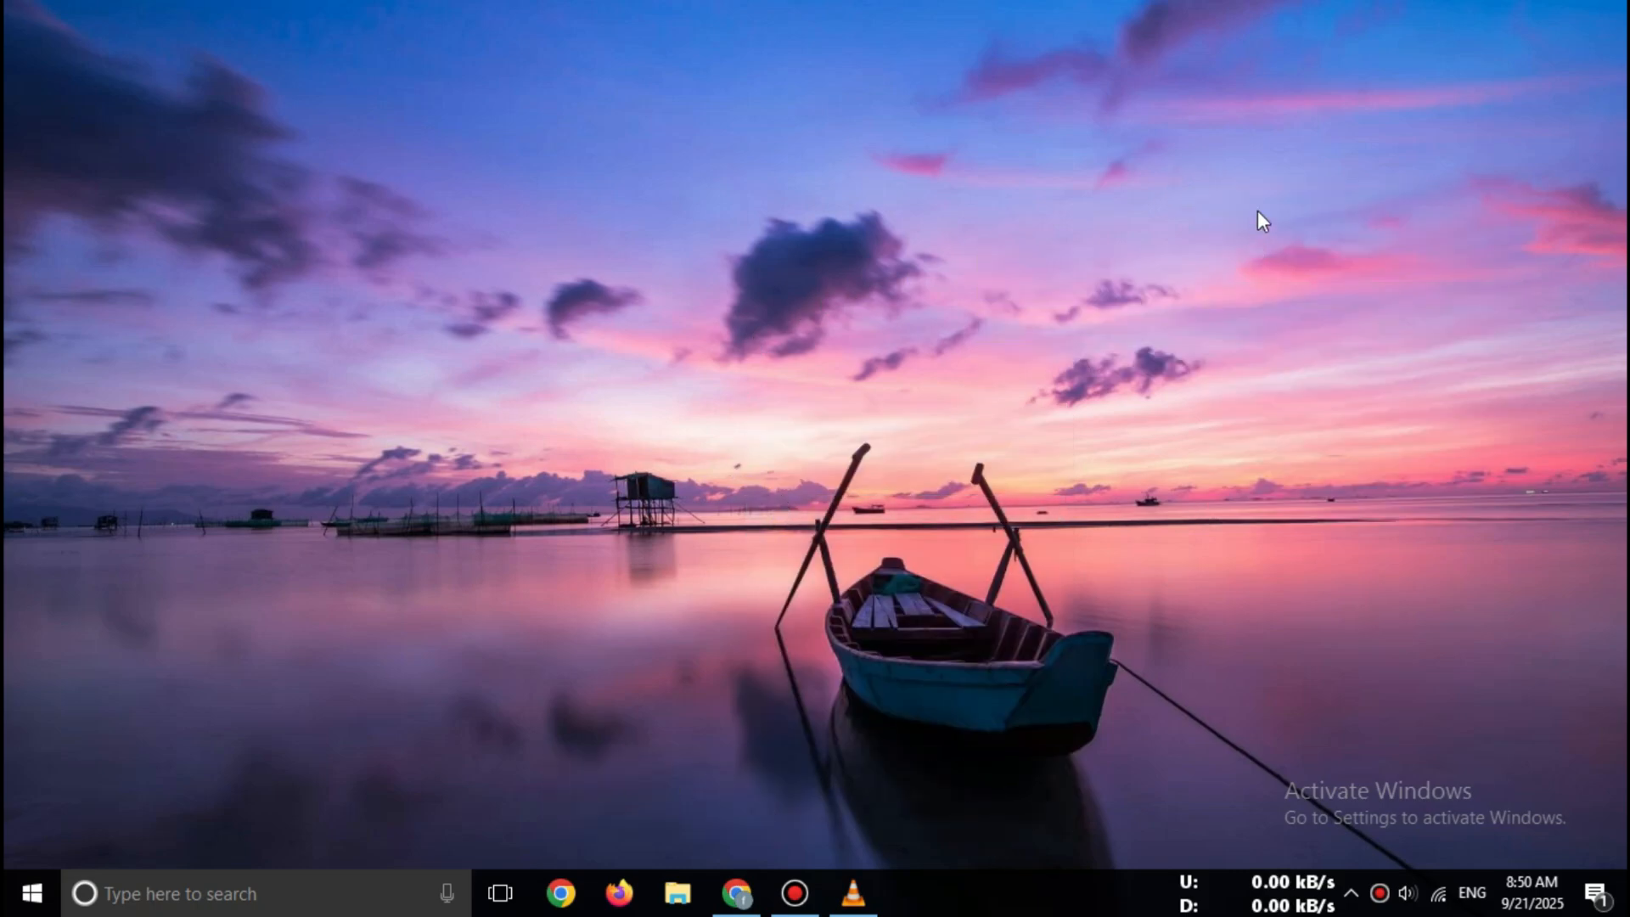
right_click(1261, 221)
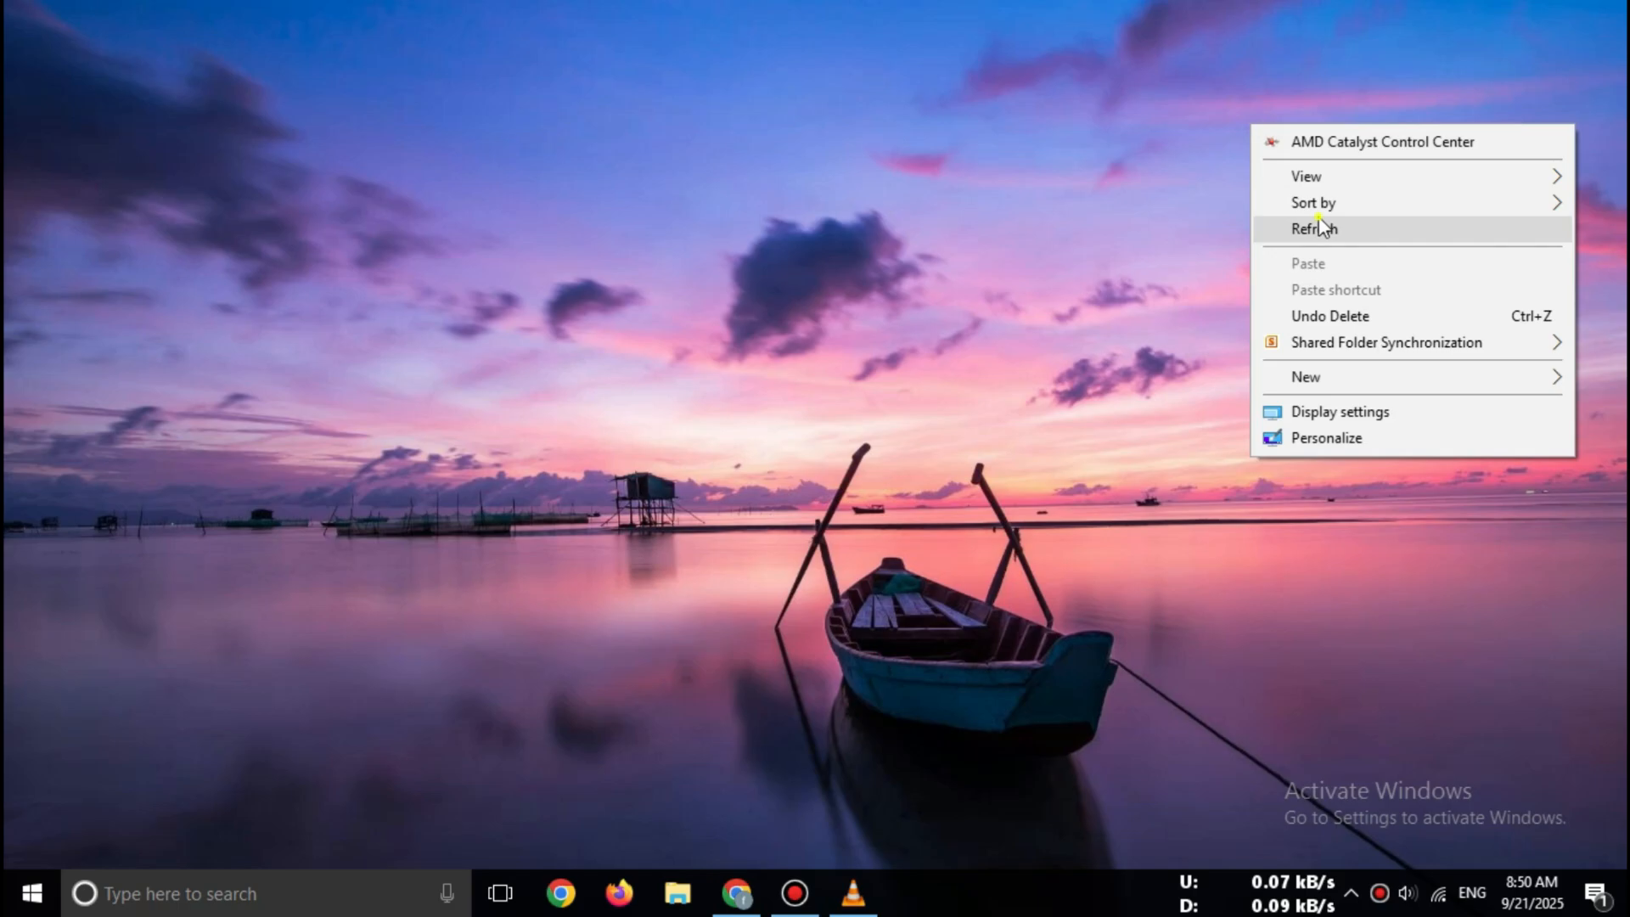
left_click(735, 893)
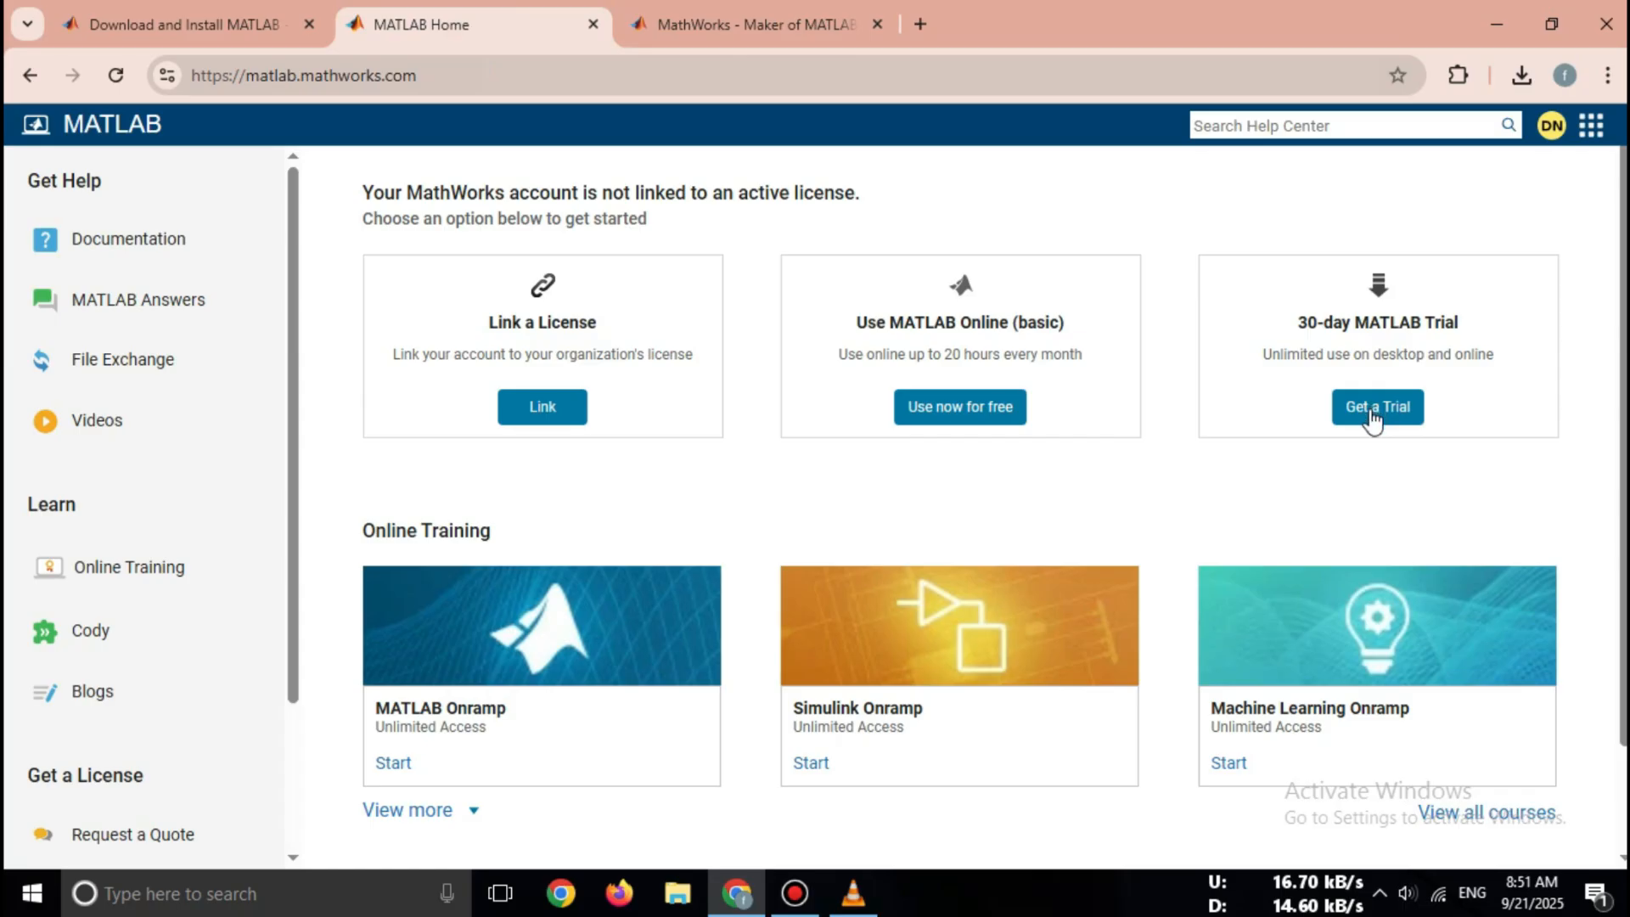
Start the 30-day MATLAB trial, landing on the R2025b downloads page
left_click(1375, 405)
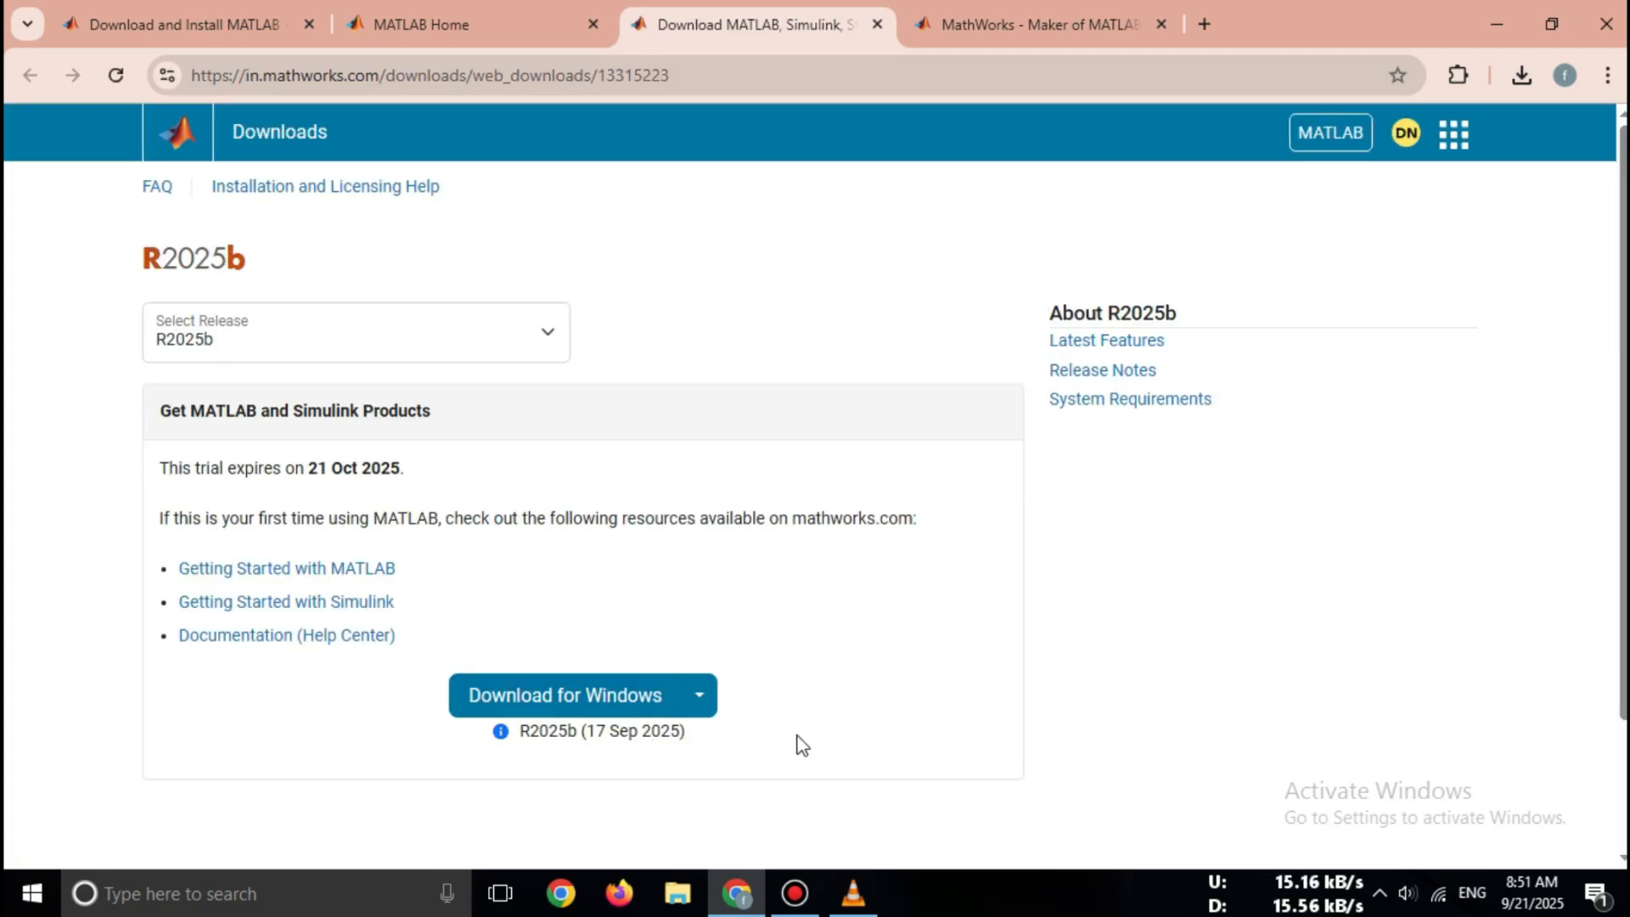
Download the R2025b Windows installer (matlab_R2025b_Windows.exe, 246 MB)
left_click(563, 695)
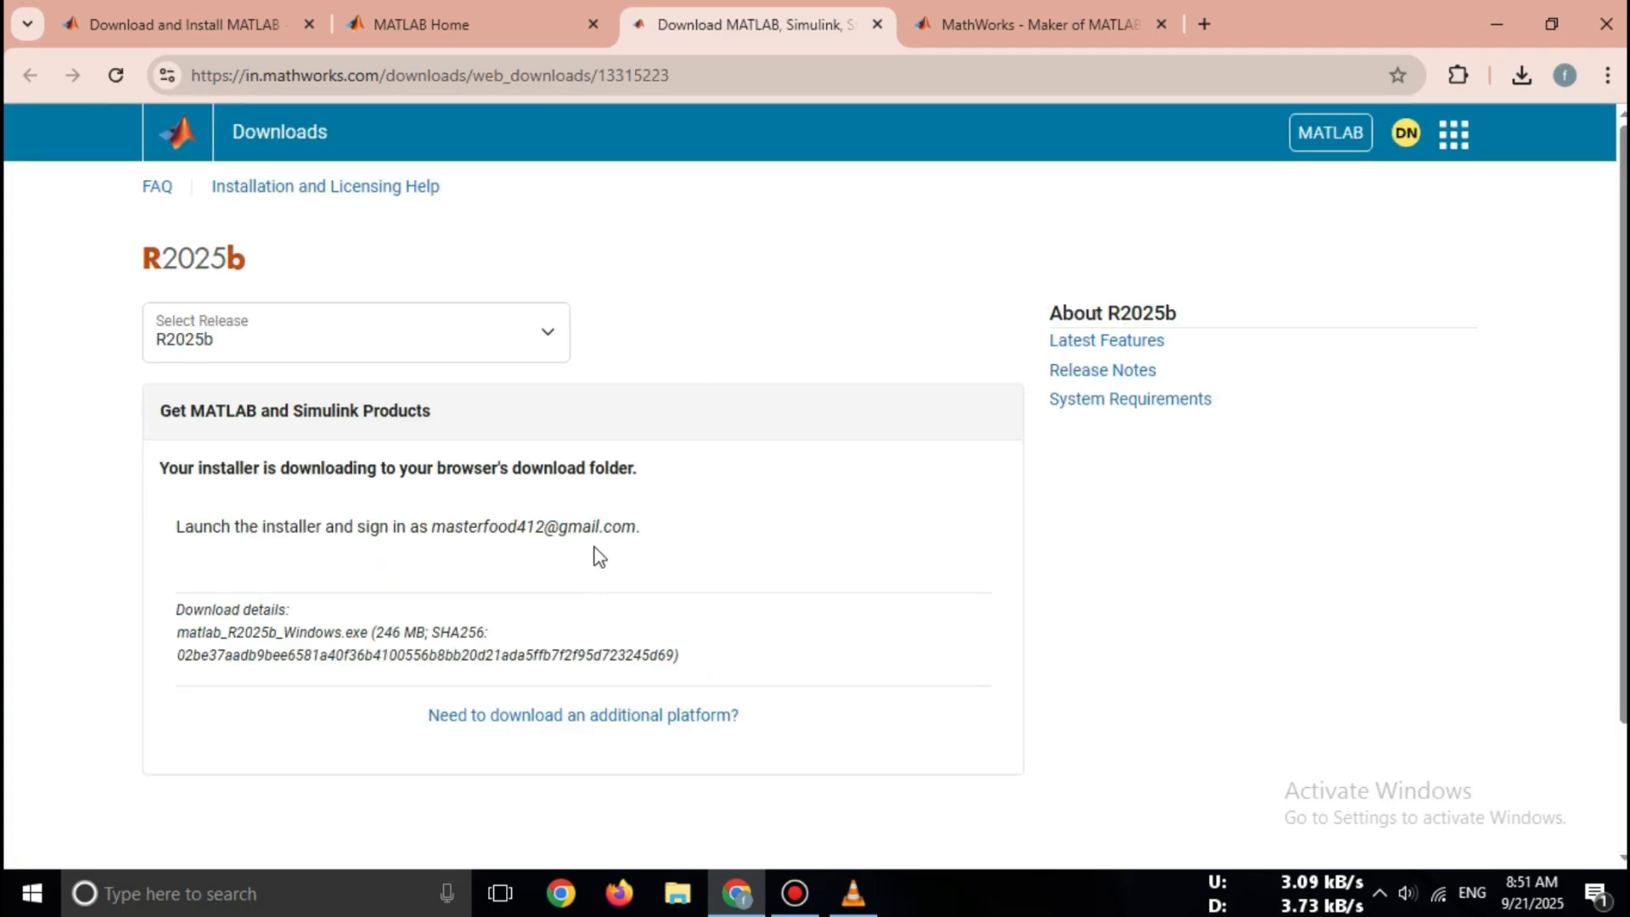
mouse_move(907, 405)
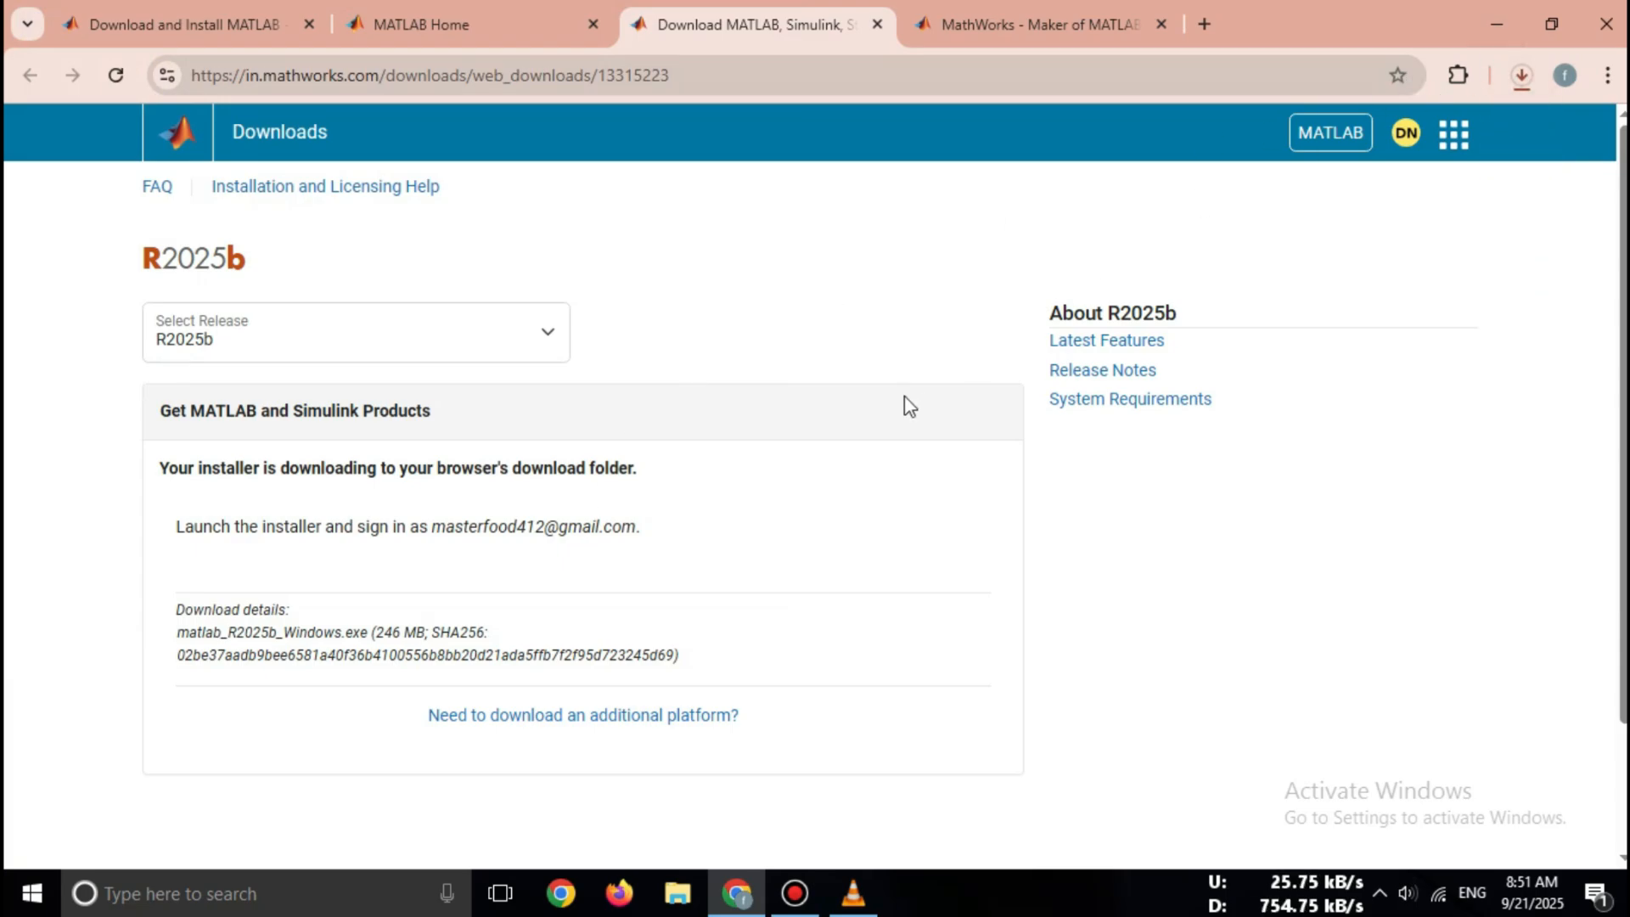